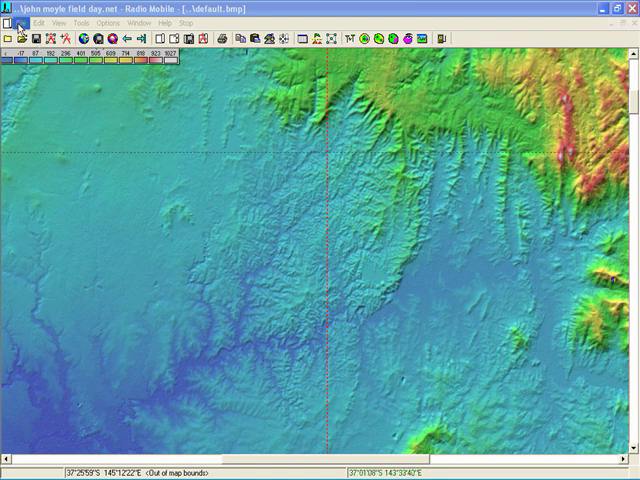
# Enable Jeff's Shed and Mount ST Leonard in Unit properties so both show as map markers.
pyautogui.click(12, 22)
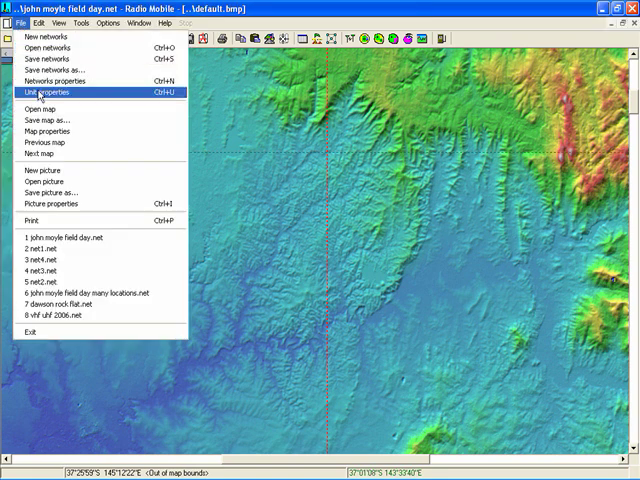
pyautogui.click(40, 92)
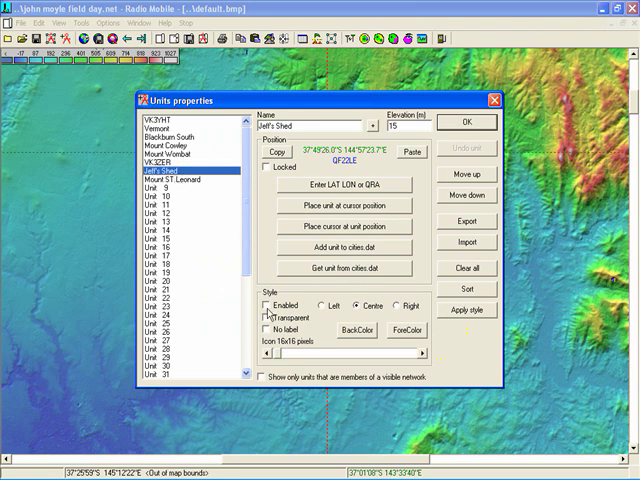
pyautogui.click(264, 305)
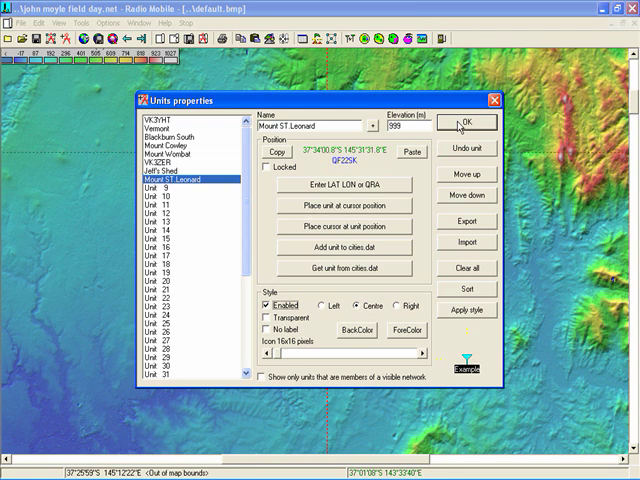
pyautogui.click(466, 123)
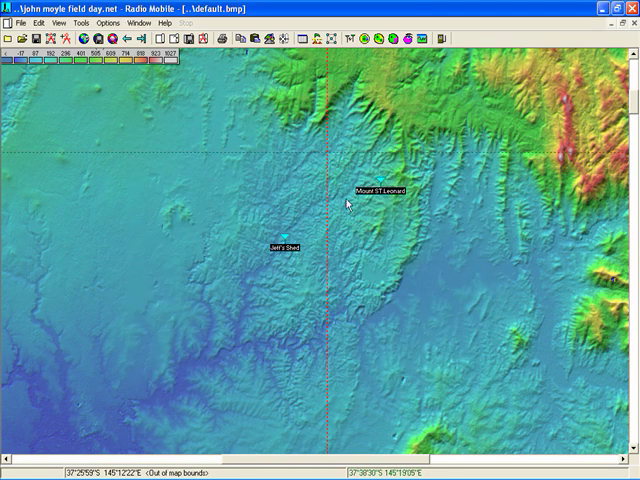
pyautogui.moveTo(378, 190)
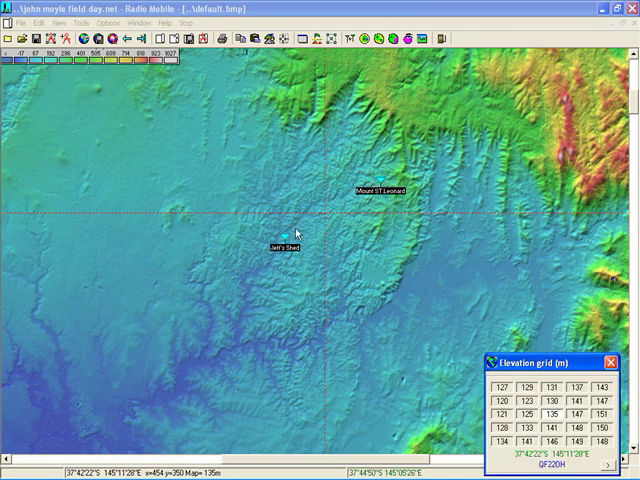
pyautogui.moveTo(327, 218)
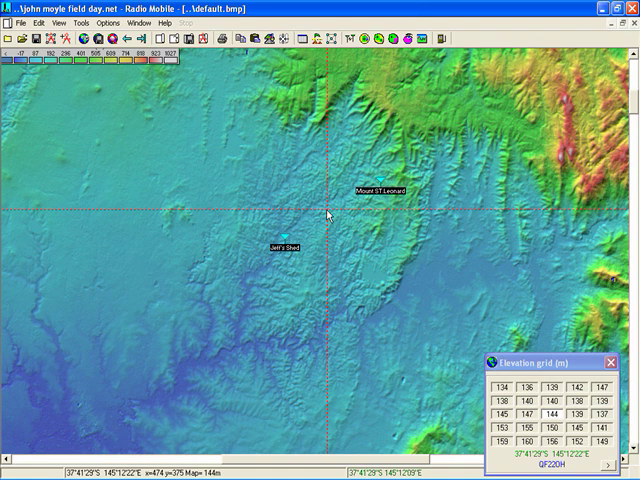
pyautogui.moveTo(327, 213)
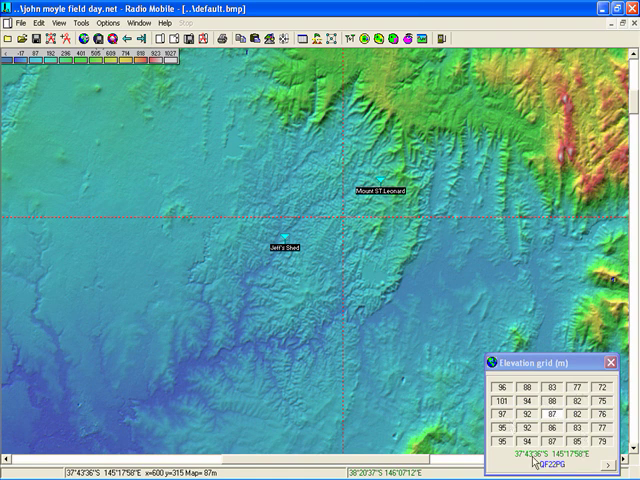
pyautogui.moveTo(332, 218)
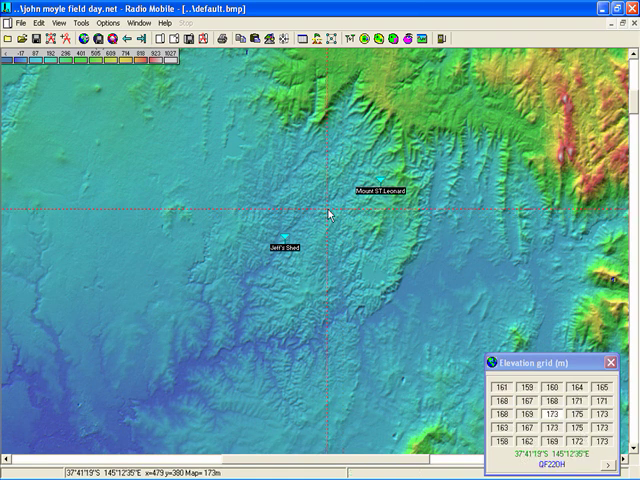
pyautogui.moveTo(225, 175)
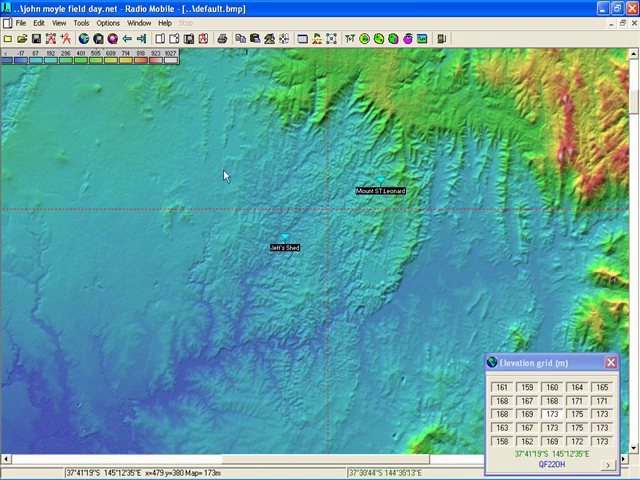
# Bring up the elevation grid readout of terrain heights near the two units.
pyautogui.click(17, 23)
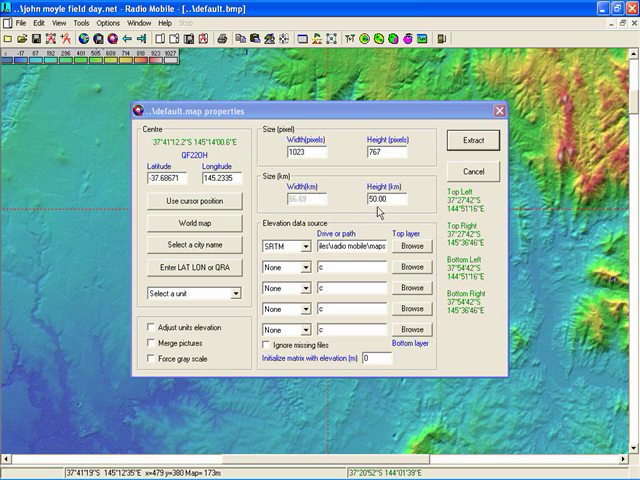
pyautogui.moveTo(372, 207)
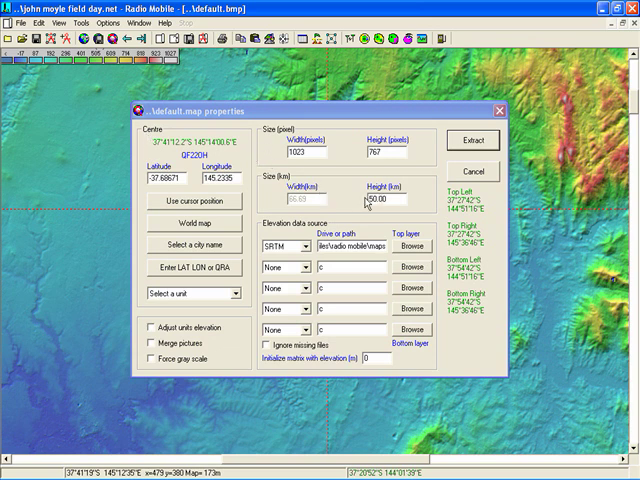
# Re-extract the terrain map at 50 km height around the cursor position.
pyautogui.click(194, 201)
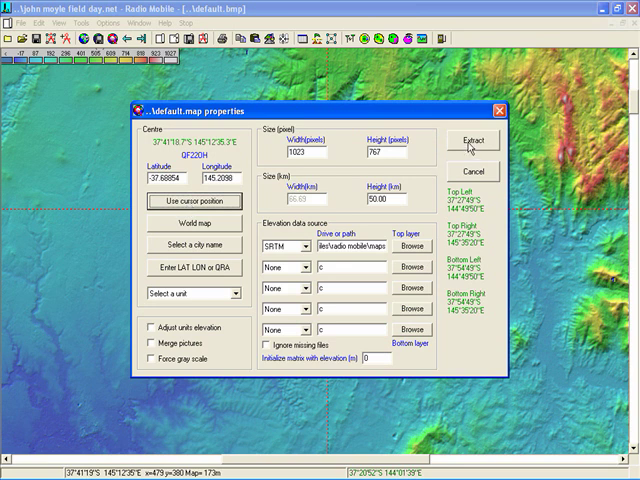
pyautogui.click(465, 138)
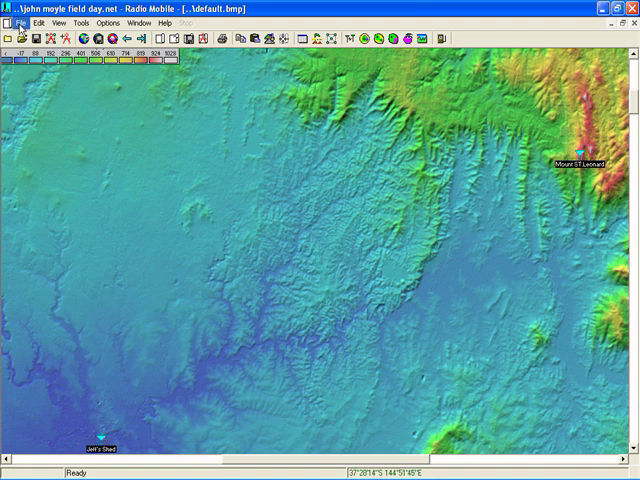
# Add Jeff's Shed and Mount ST Leonard to the LIPD net, with Mount ST Leonard as Repeater.
pyautogui.click(15, 23)
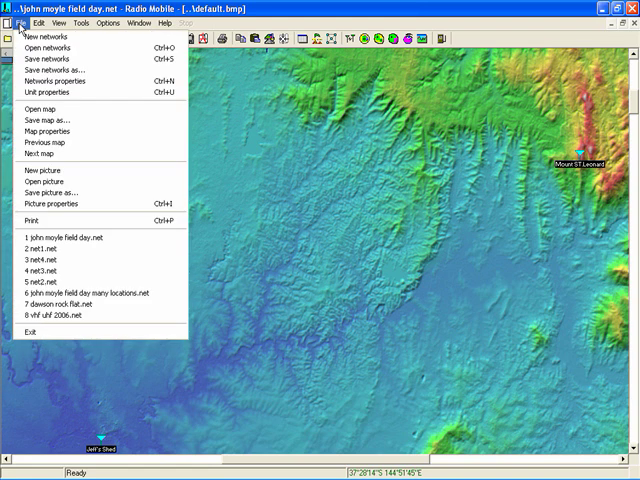
pyautogui.moveTo(45, 80)
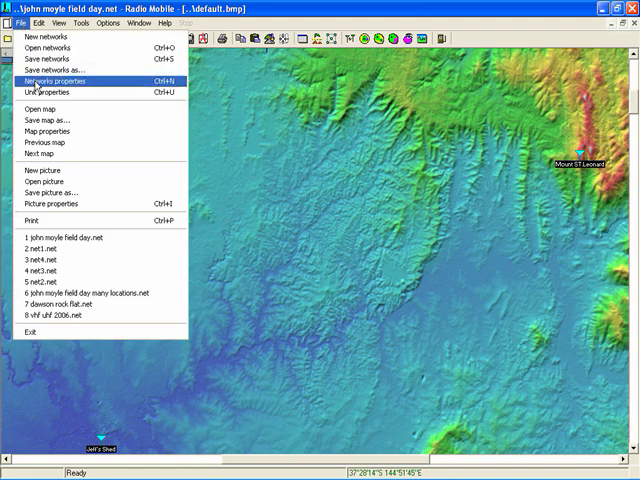
pyautogui.click(68, 77)
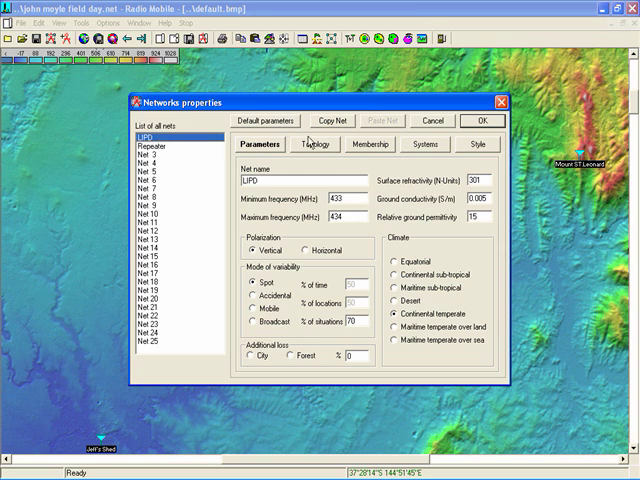
pyautogui.click(369, 144)
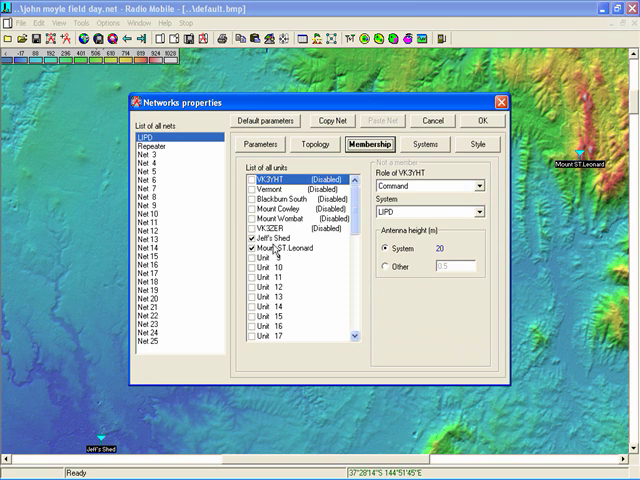
pyautogui.click(287, 239)
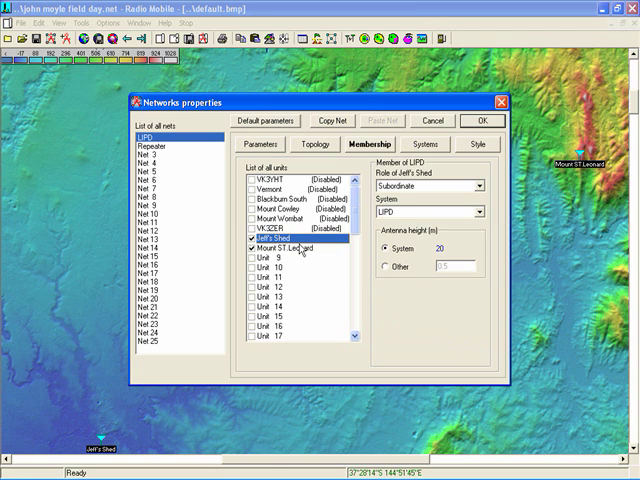
pyautogui.click(300, 251)
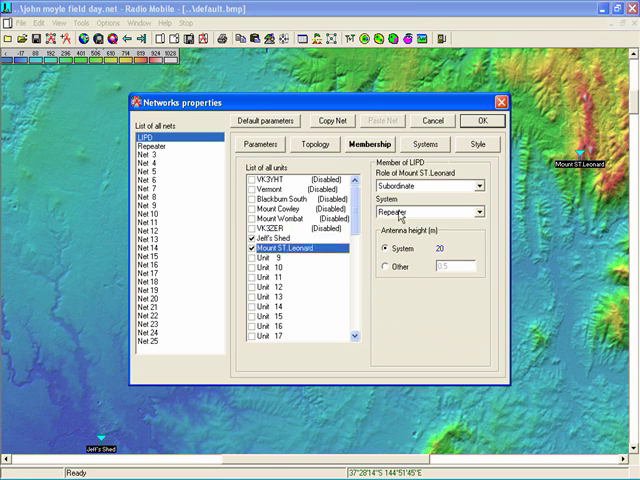
pyautogui.click(425, 144)
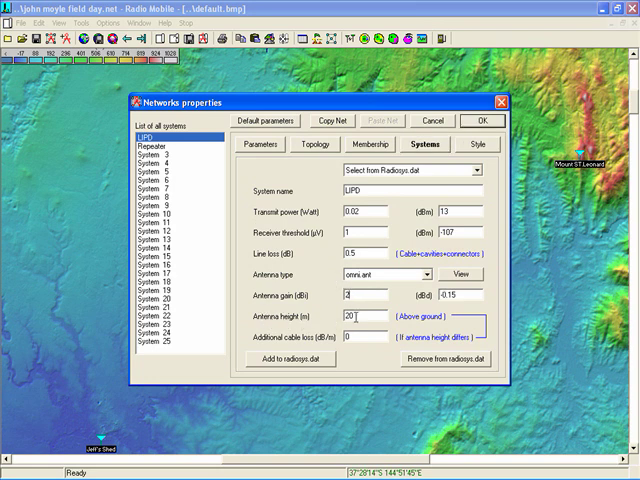
# Change the LIPD system's antenna height to 30 m.
pyautogui.tripleClick(360, 325)
pyautogui.write('30')
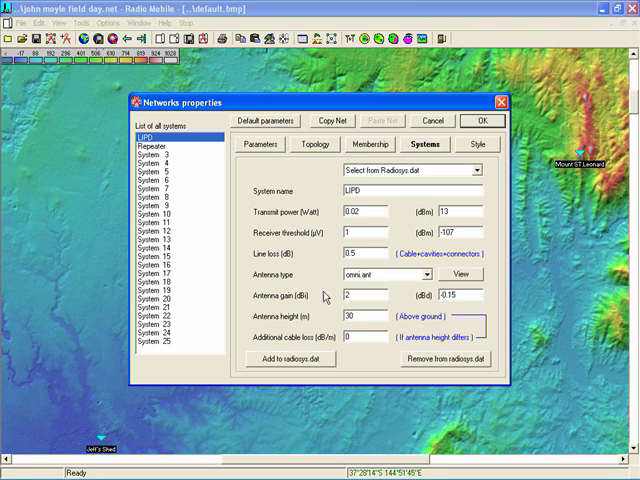
pyautogui.moveTo(463, 177)
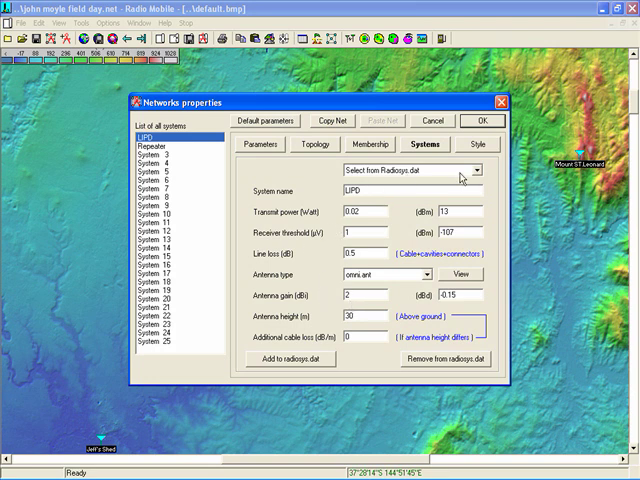
# Give the Repeater system a 6 dBi omni.ant antenna at 20 m height.
pyautogui.click(160, 146)
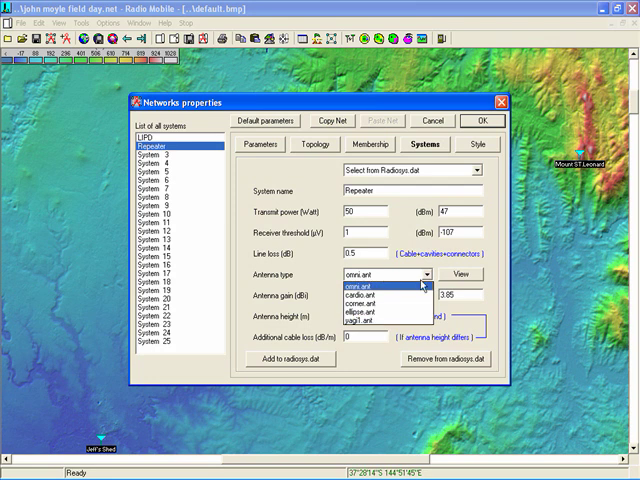
pyautogui.click(355, 285)
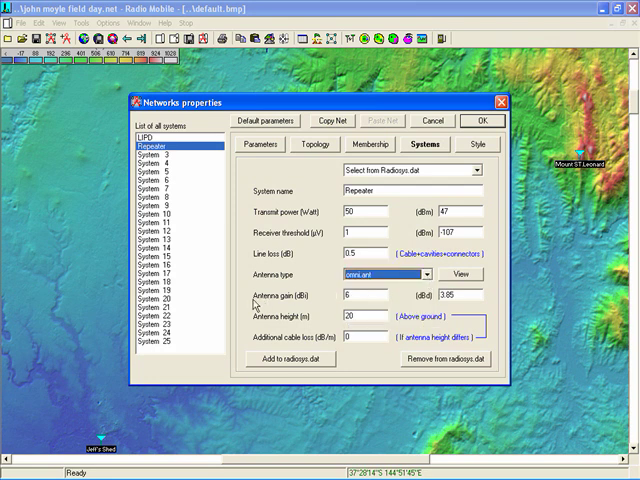
pyautogui.click(360, 295)
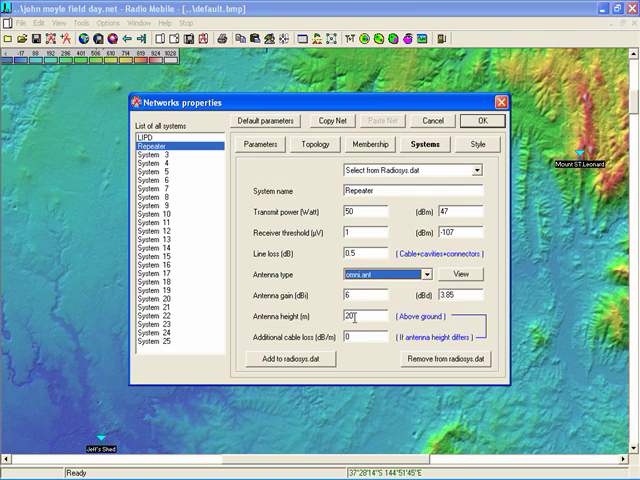
pyautogui.click(469, 120)
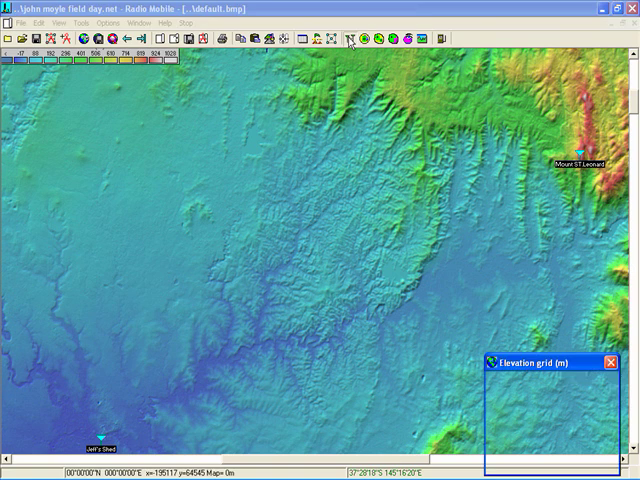
# Show the Jeff's Shed–Mount ST Leonard radio link: 57.61 km, -102.9 dBm received.
pyautogui.click(350, 40)
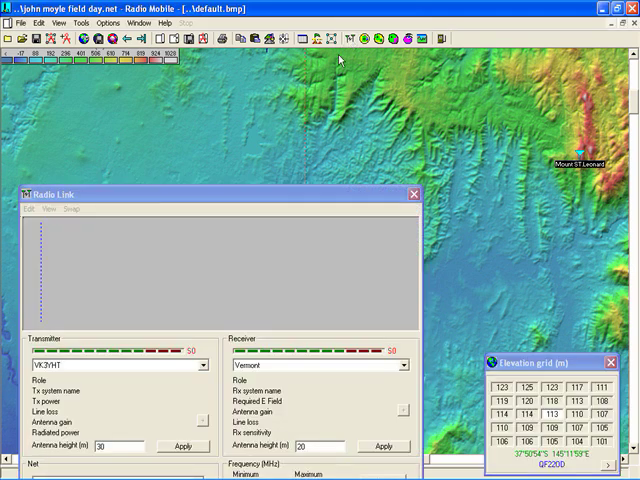
pyautogui.click(198, 365)
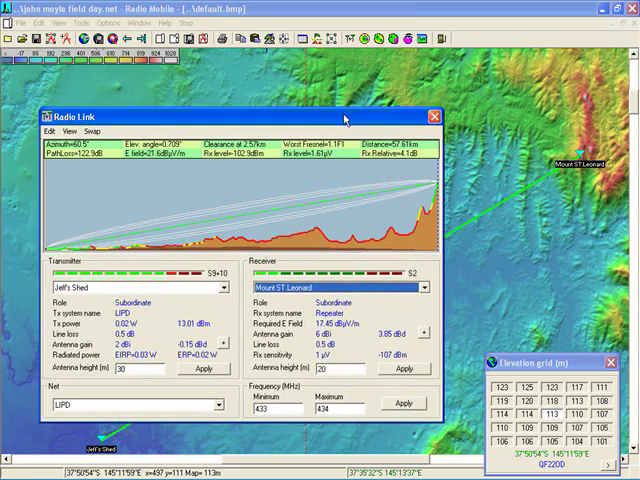
pyautogui.moveTo(255, 190)
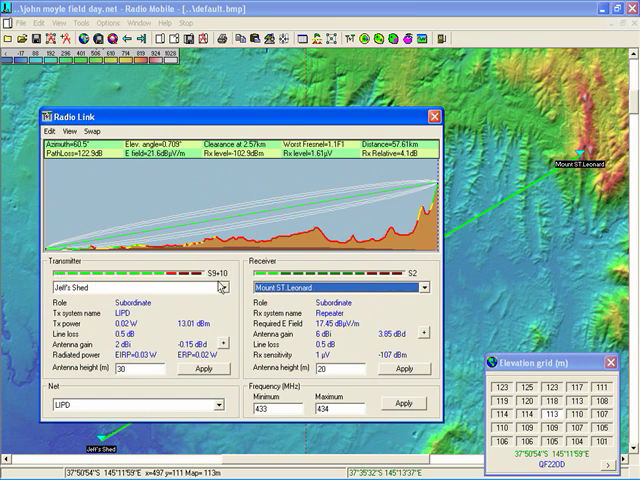
pyautogui.moveTo(420, 278)
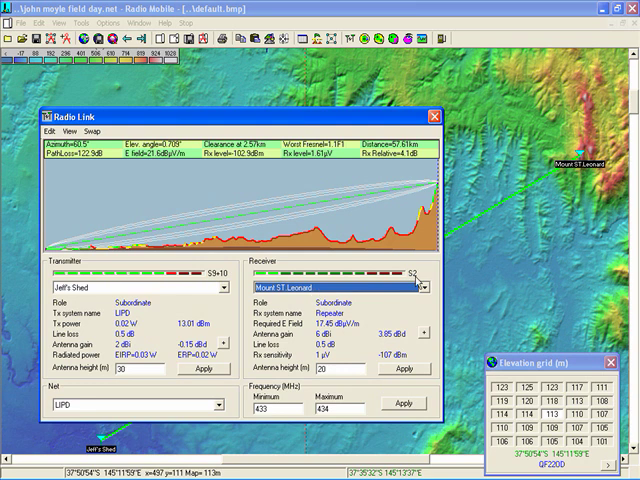
pyautogui.moveTo(265, 344)
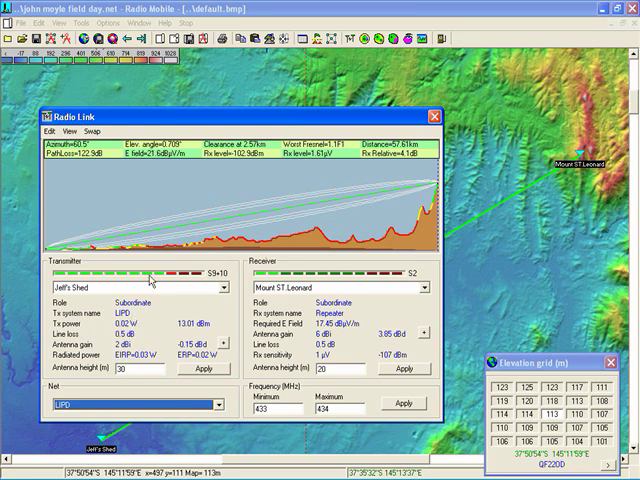
pyautogui.moveTo(360, 205)
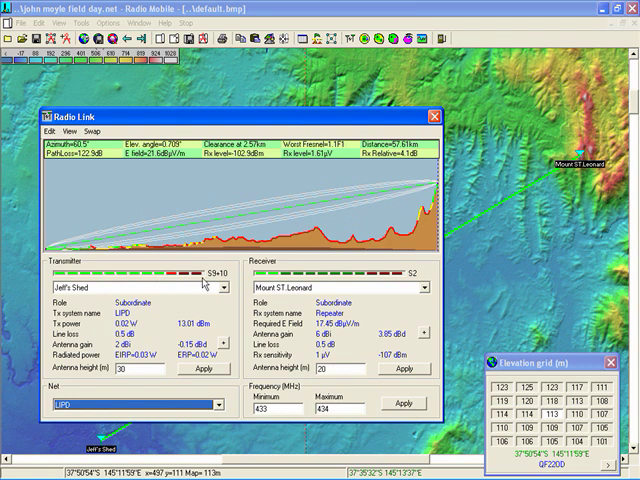
pyautogui.moveTo(207, 283)
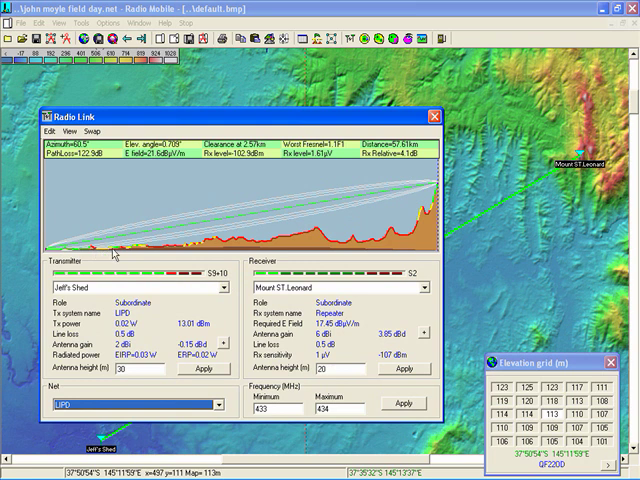
pyautogui.moveTo(162, 258)
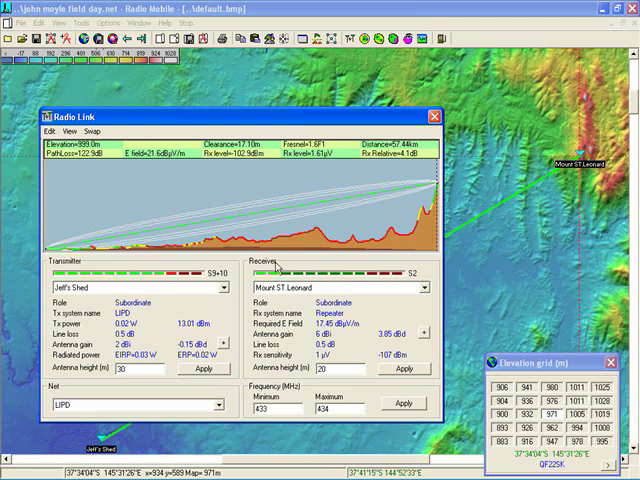
pyautogui.moveTo(231, 223)
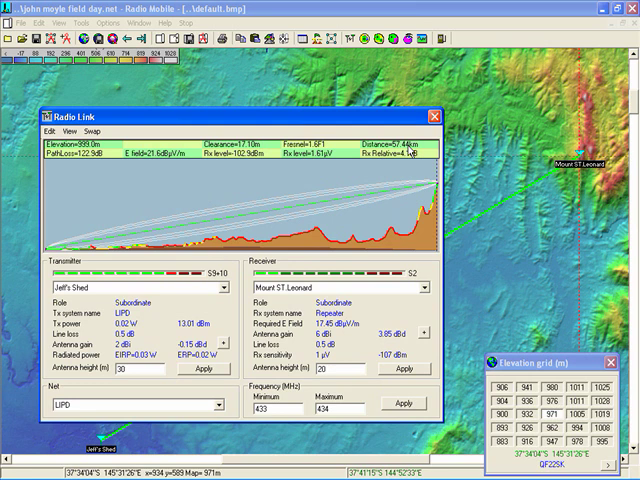
pyautogui.moveTo(281, 162)
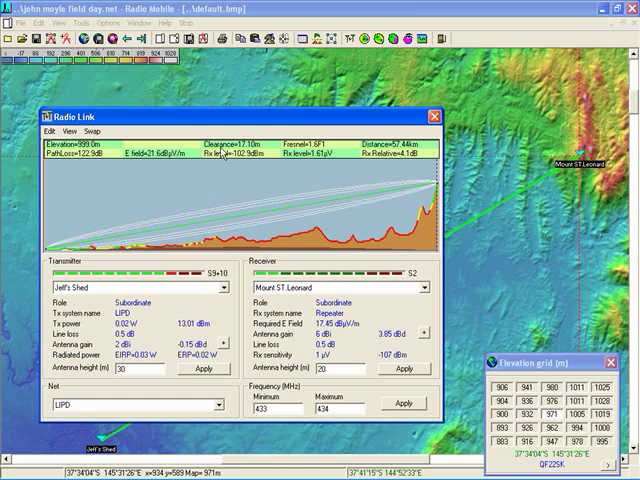
pyautogui.moveTo(255, 150)
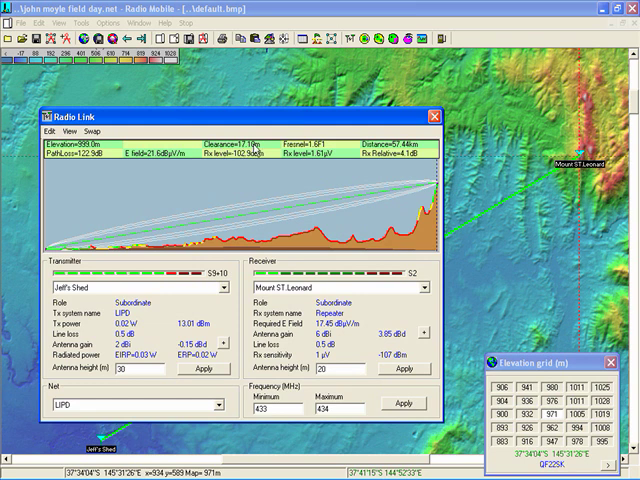
pyautogui.moveTo(256, 117)
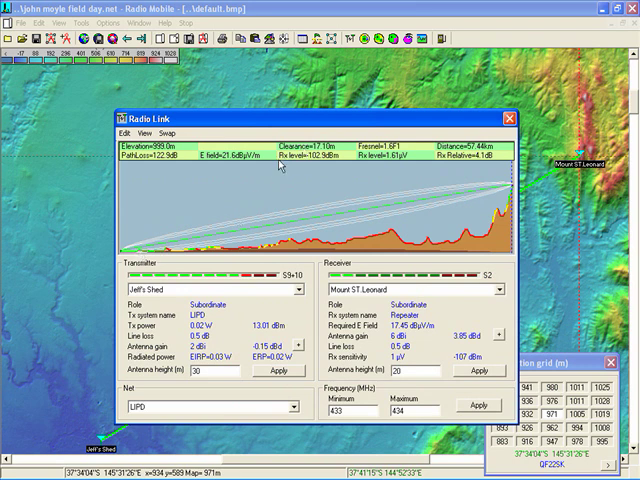
pyautogui.moveTo(283, 133)
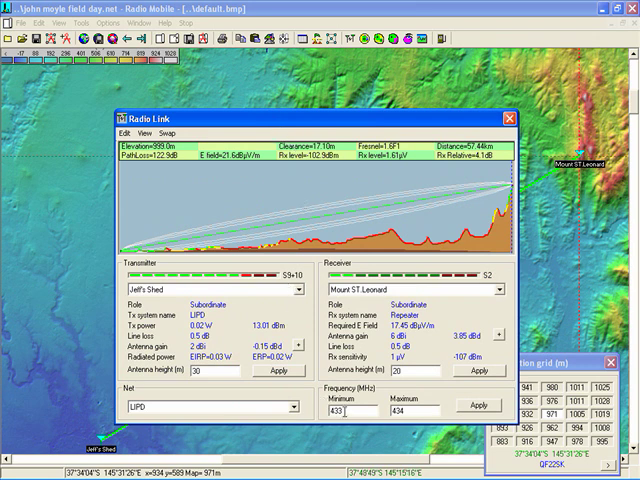
pyautogui.tripleClick(345, 406)
pyautogui.write('144')
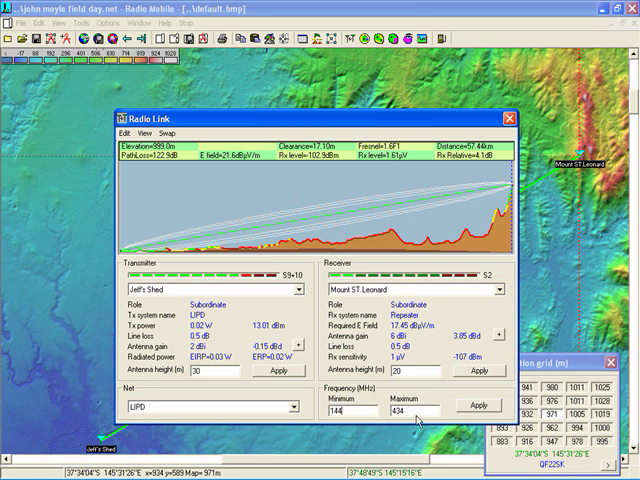
pyautogui.tripleClick(410, 404)
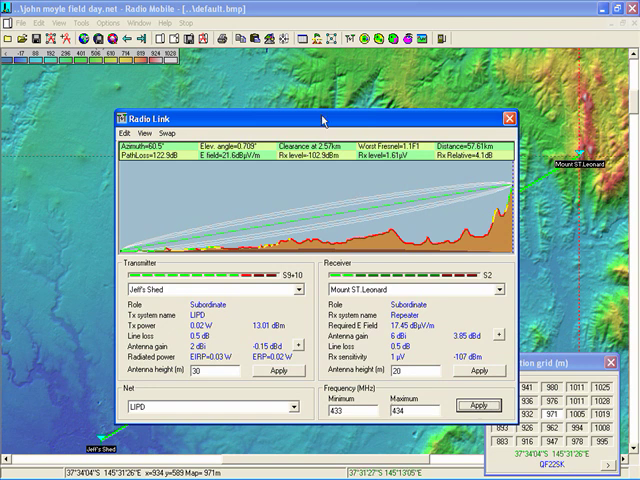
# Close Radio Link and start merging an Internet MapQuest picture over the terrain map.
pyautogui.click(508, 117)
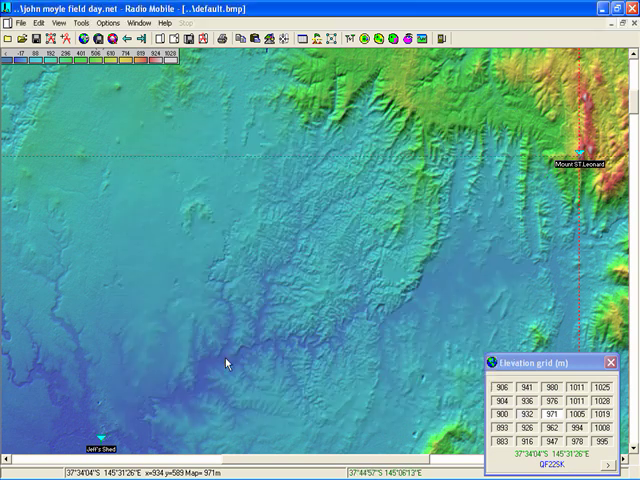
pyautogui.moveTo(247, 120)
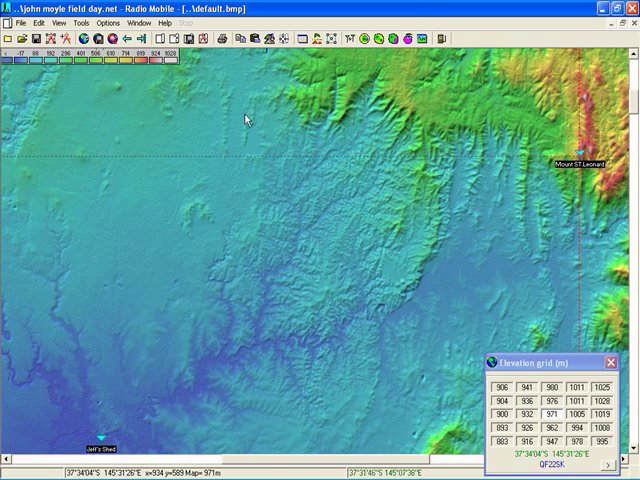
pyautogui.click(38, 23)
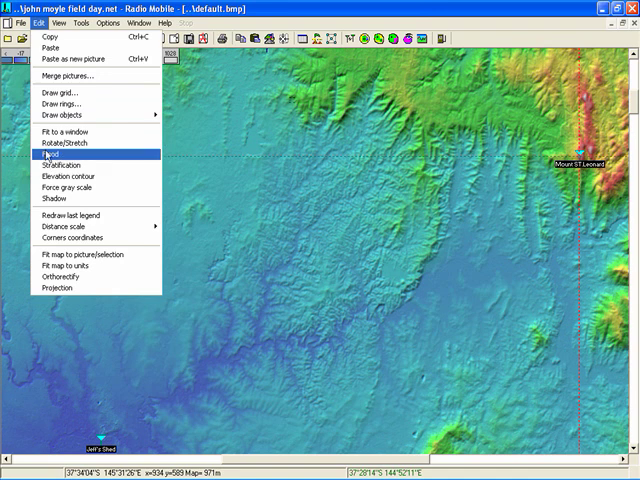
pyautogui.moveTo(75, 77)
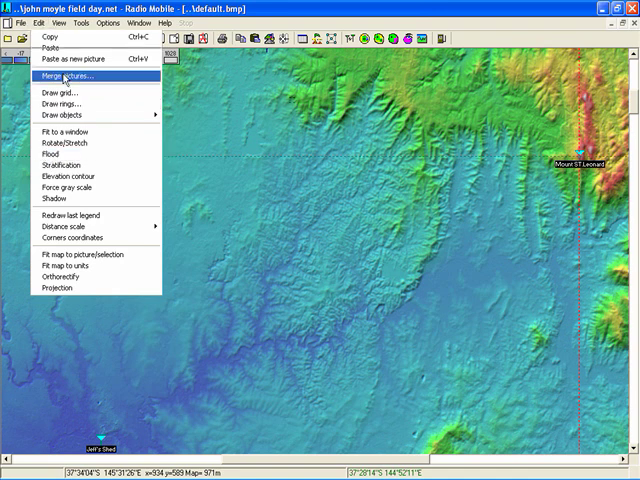
pyautogui.click(72, 77)
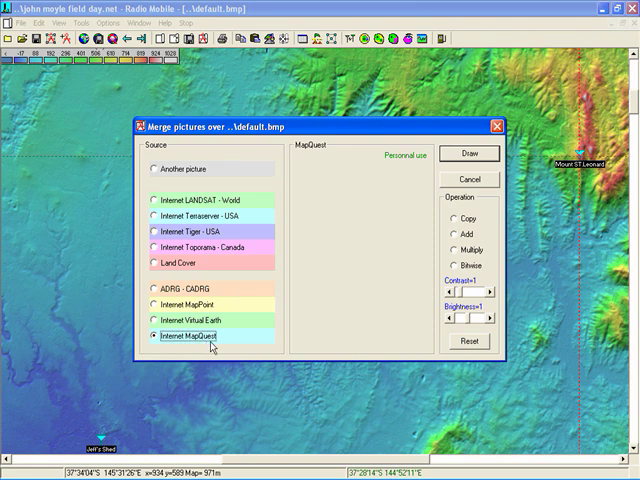
pyautogui.click(468, 153)
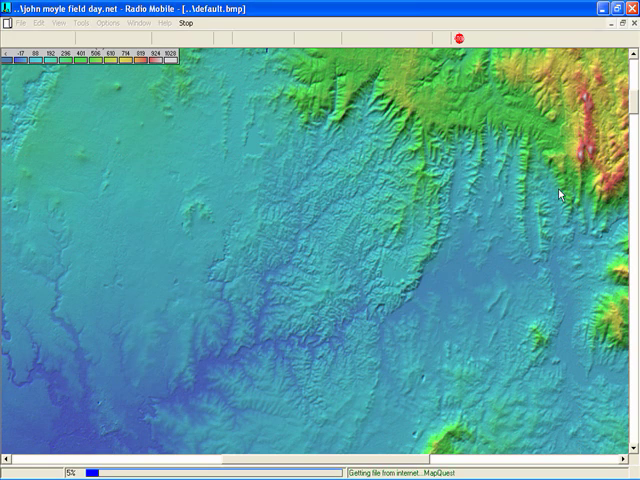
pyautogui.moveTo(372, 282)
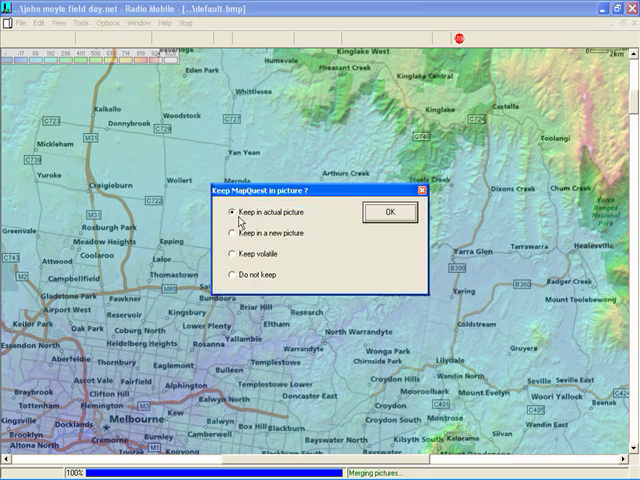
# Keep the merged MapQuest road imagery in a new picture.
pyautogui.click(230, 235)
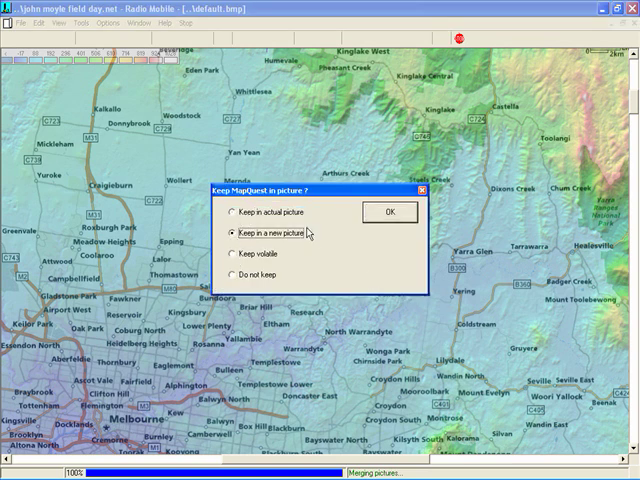
pyautogui.click(390, 213)
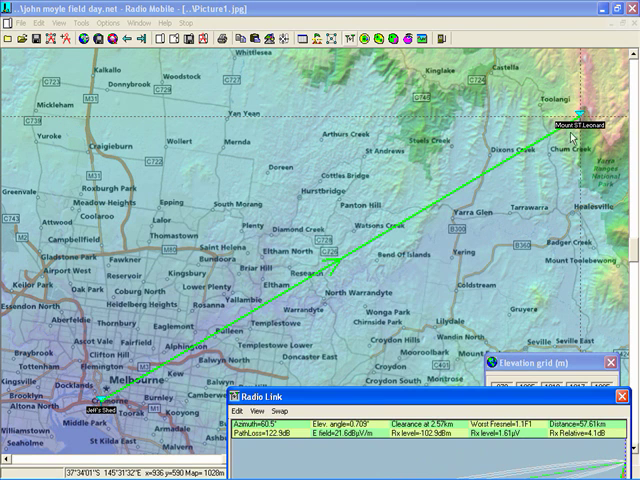
pyautogui.moveTo(390, 228)
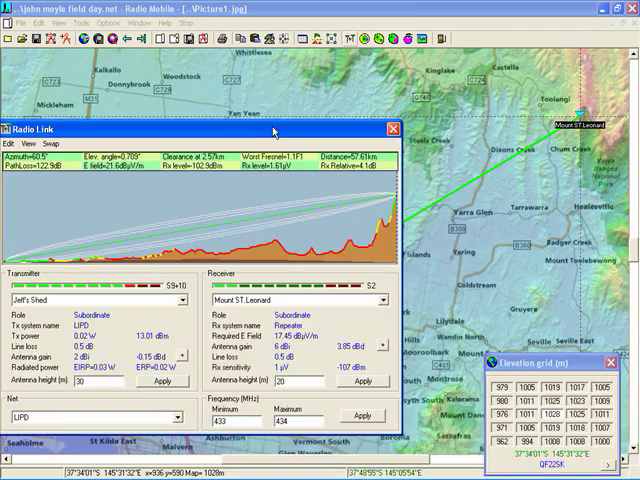
pyautogui.moveTo(388, 196)
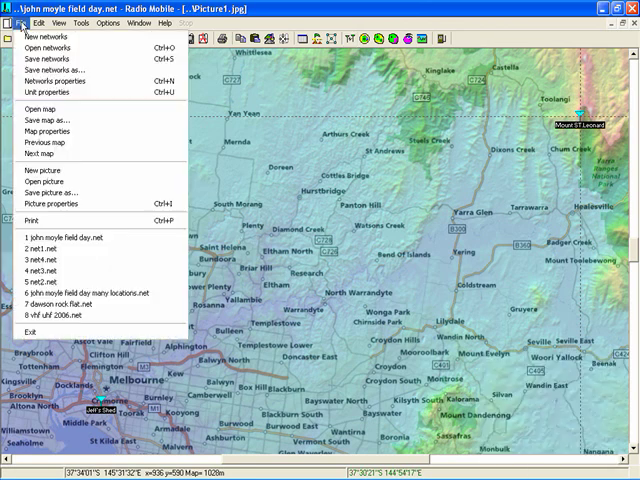
pyautogui.moveTo(65, 308)
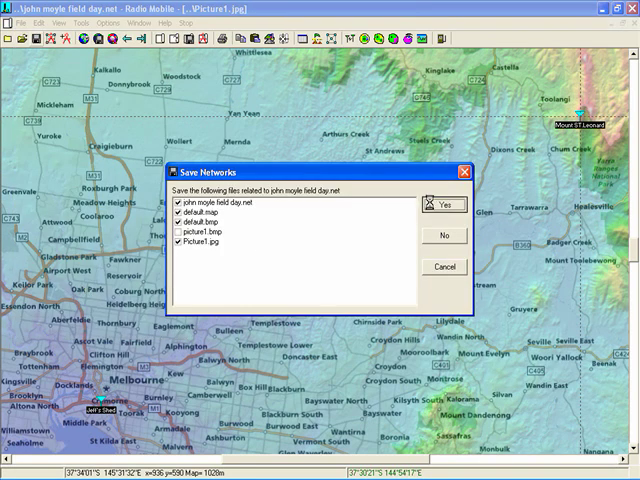
# Save the field day network files, then open john moyle field day many locations.net.
pyautogui.click(442, 204)
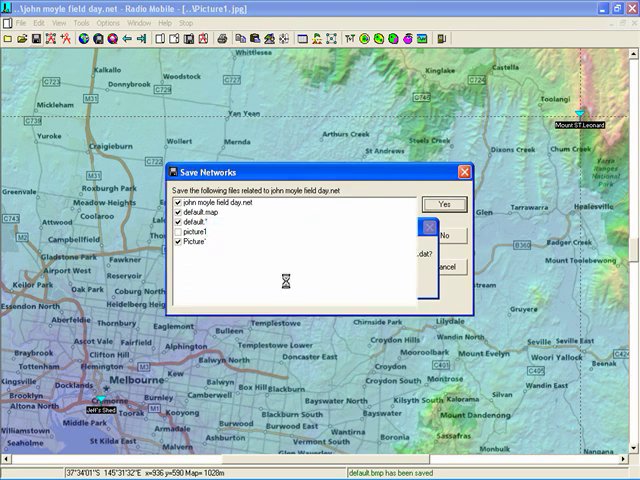
pyautogui.click(444, 204)
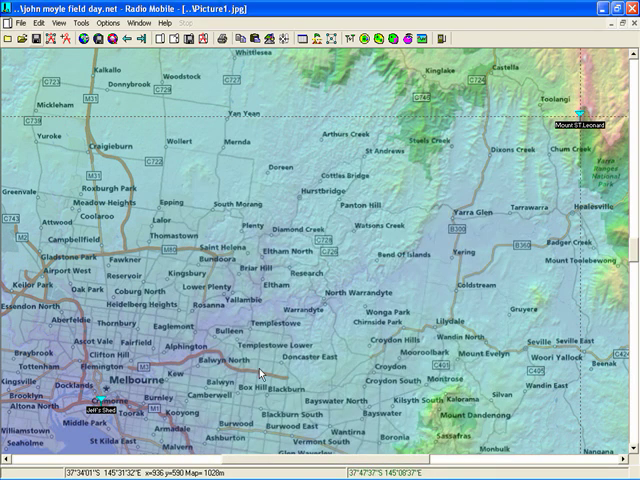
pyautogui.click(13, 23)
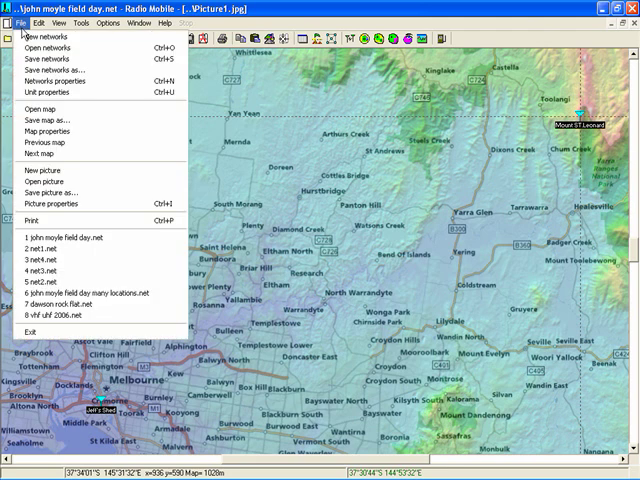
pyautogui.click(48, 48)
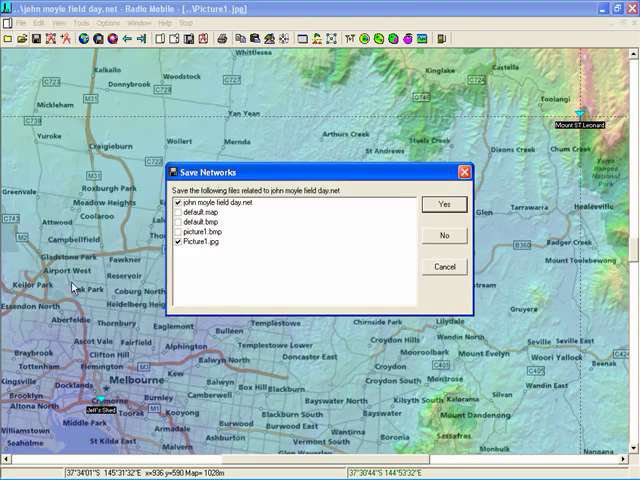
pyautogui.moveTo(429, 209)
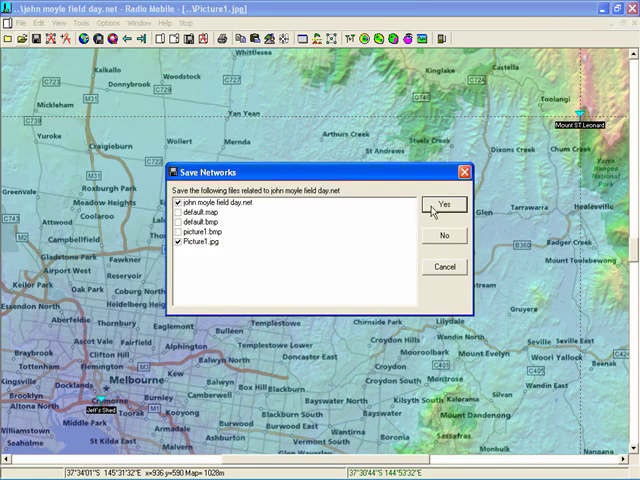
pyautogui.click(442, 204)
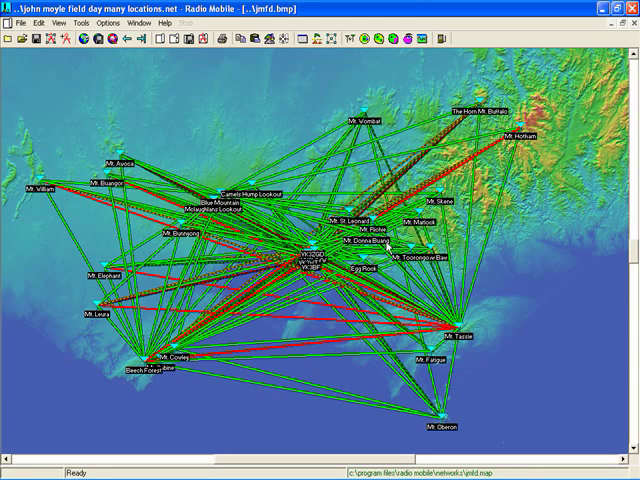
pyautogui.moveTo(105, 195)
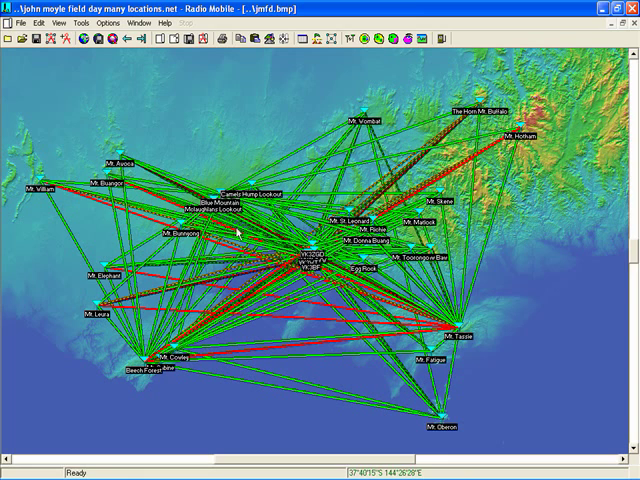
pyautogui.moveTo(287, 264)
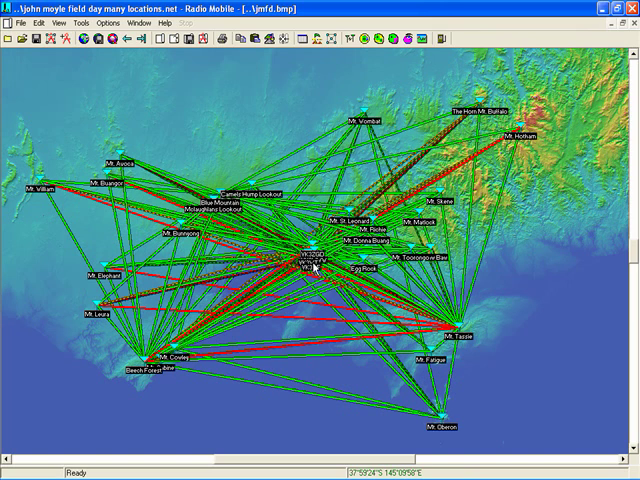
pyautogui.moveTo(137, 380)
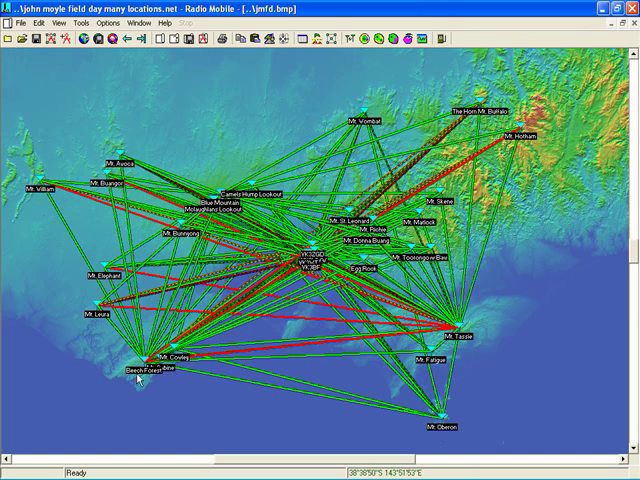